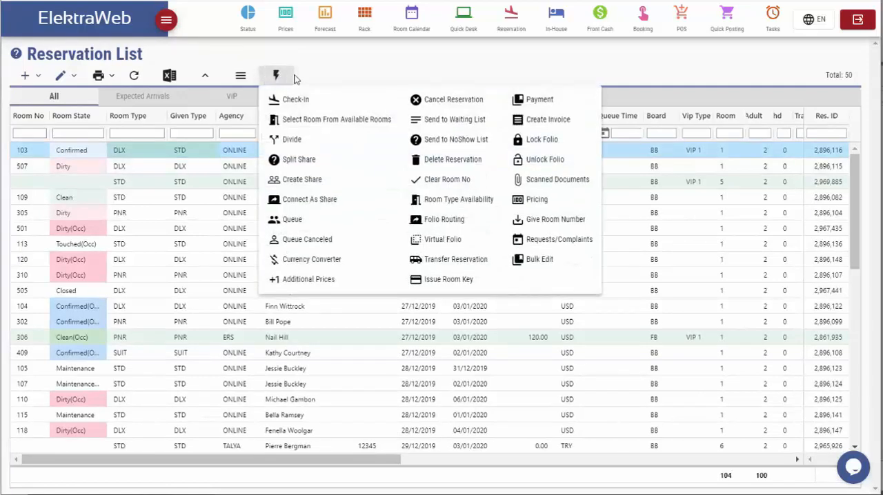
mouse_move(300, 107)
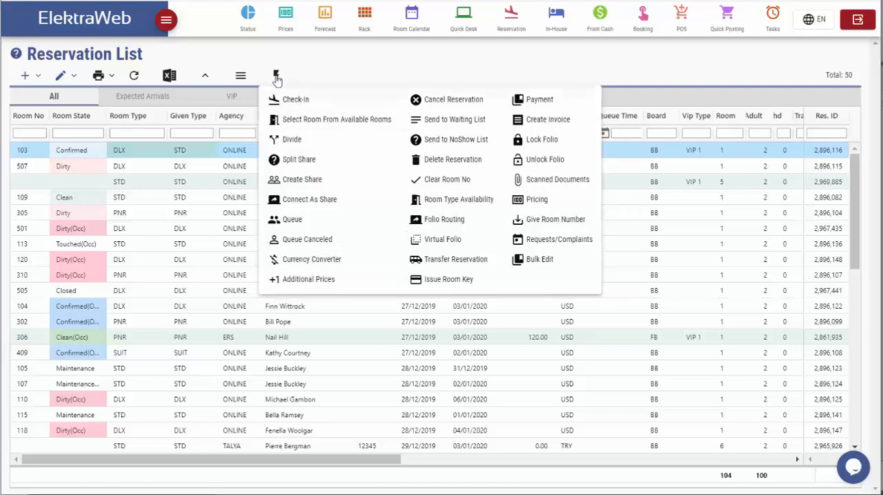
Confirm bulk check-in for rooms 507, 103, 501, 305 and 109 from Expected Arrivals.
left_click(142, 96)
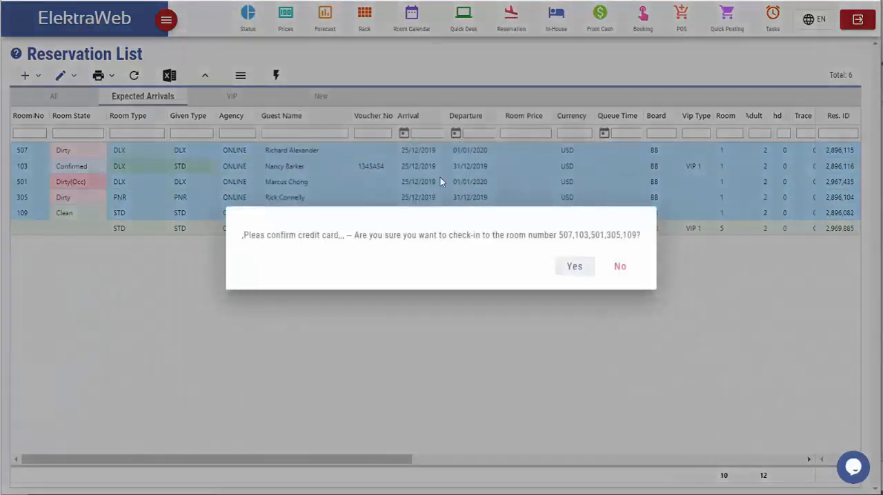
left_click(574, 265)
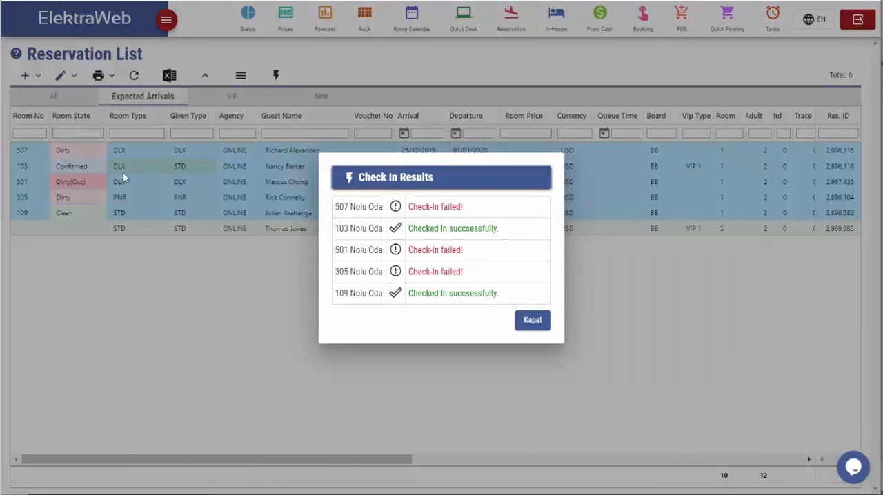
mouse_move(102, 185)
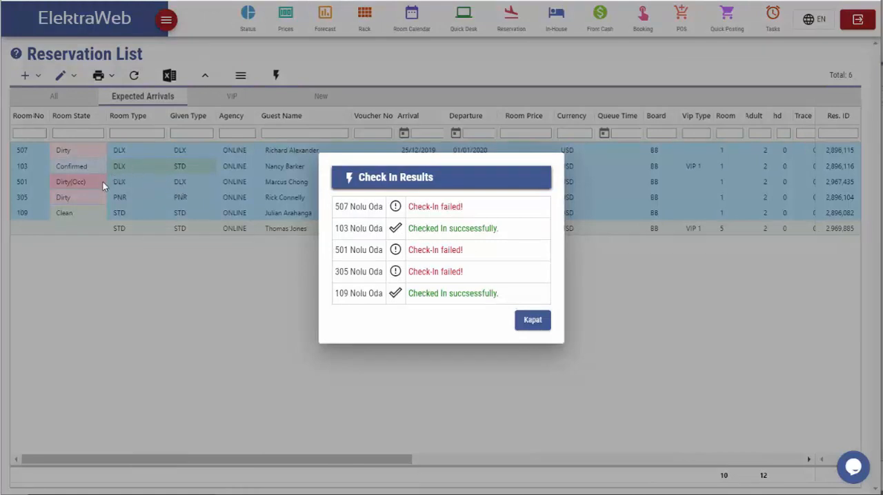